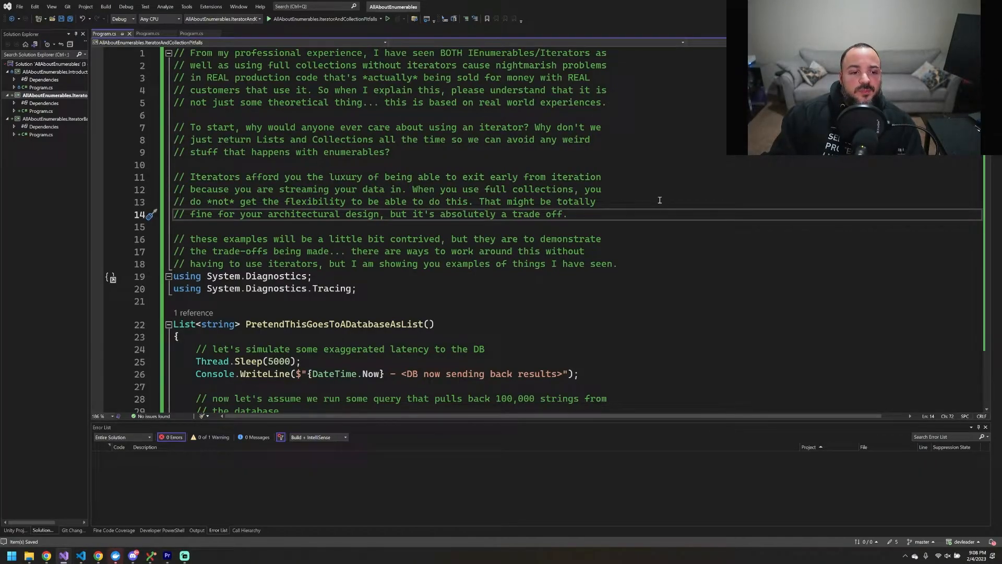
mouse_move(627, 229)
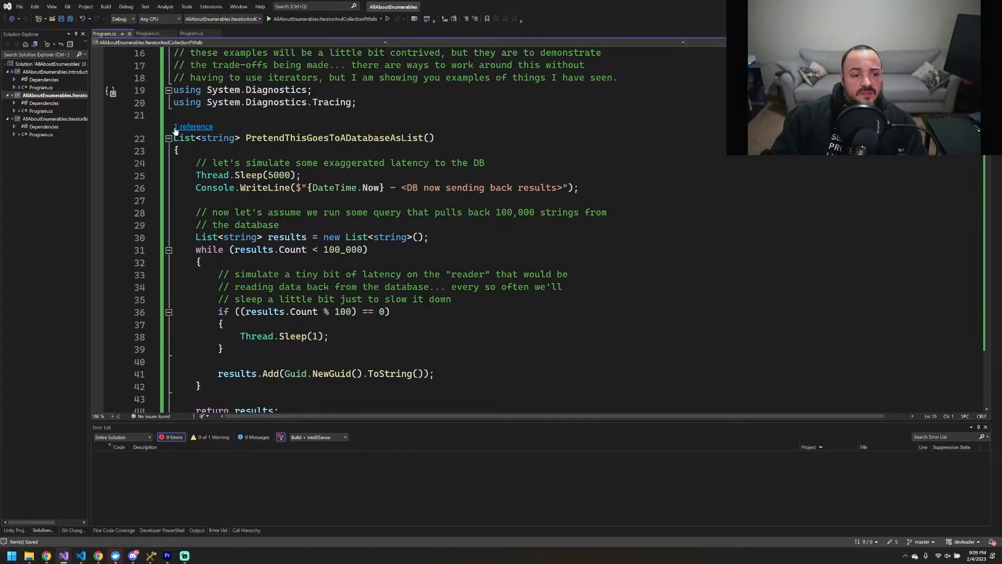
- Highlight the reader latency simulation block and the List run's output showing 100000 items and 10669840-byte memory increase
left_click_drag(202, 138, 434, 138)
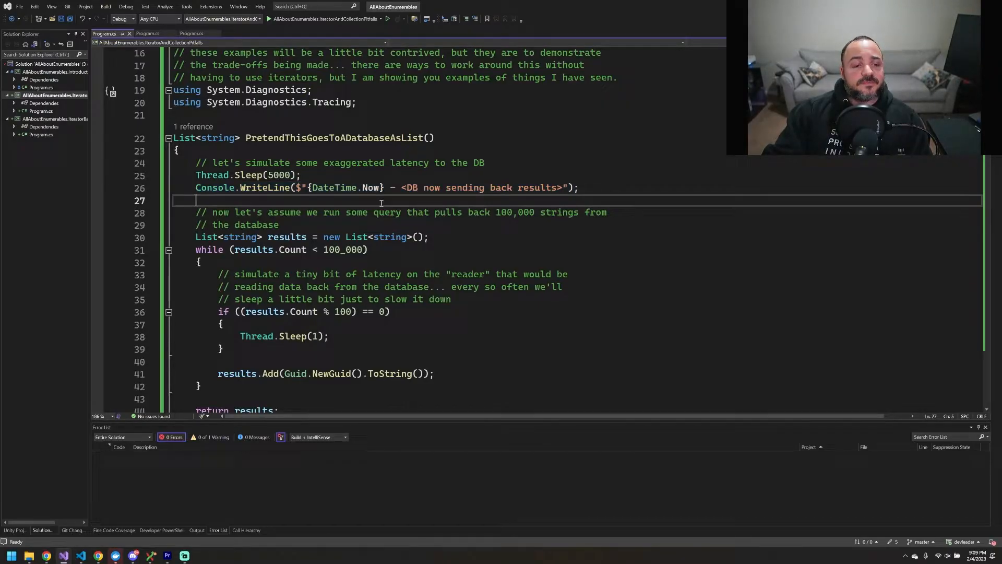
scroll("down", 3)
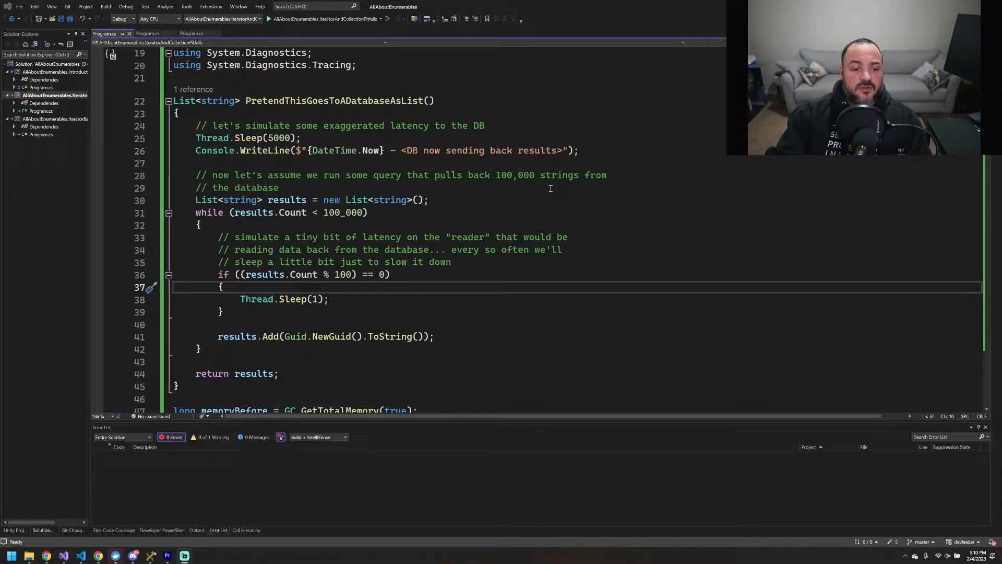
mouse_move(260, 163)
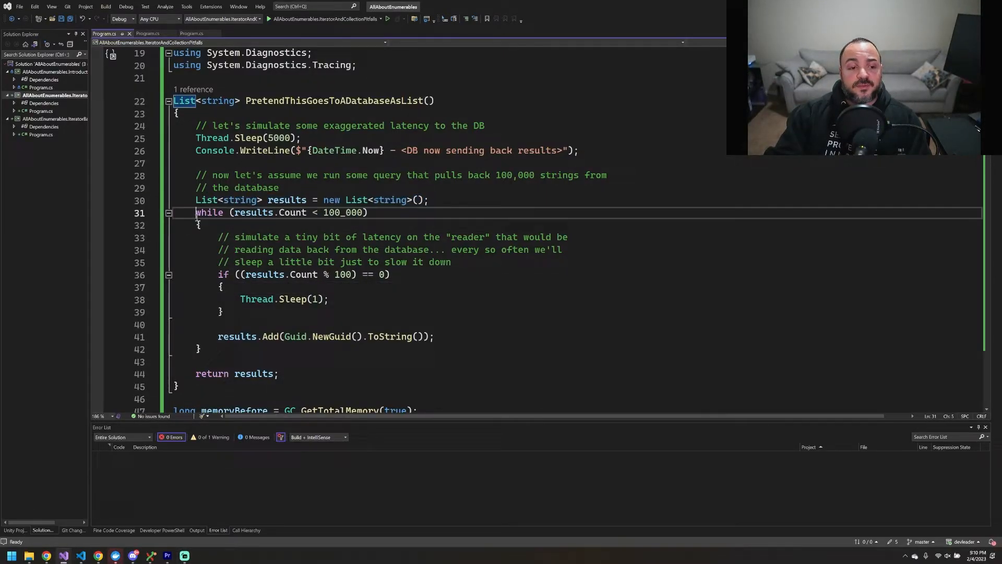
left_click_drag(196, 212, 201, 348)
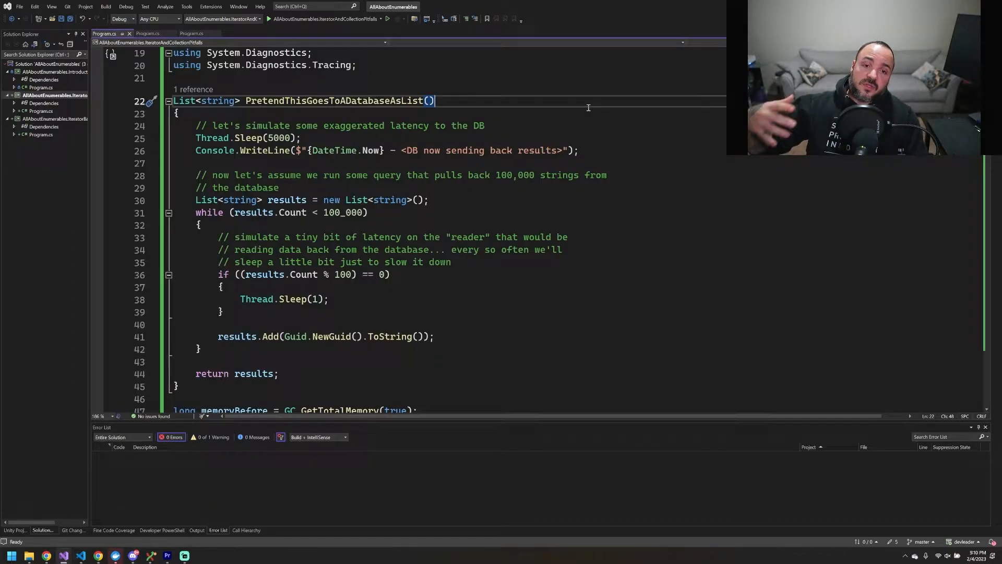
left_click_drag(207, 237, 328, 299)
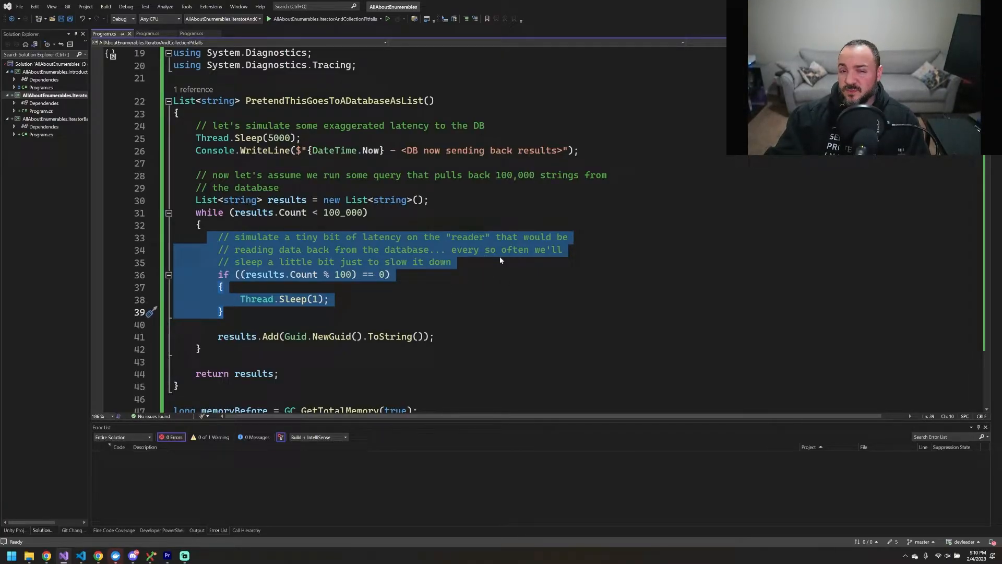
scroll("down", 3)
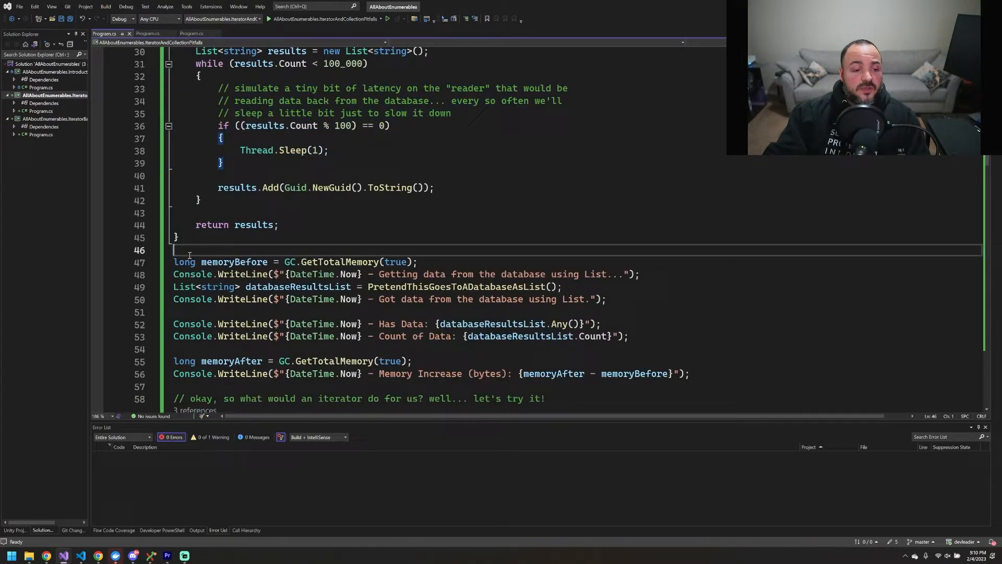
scroll("down", 3)
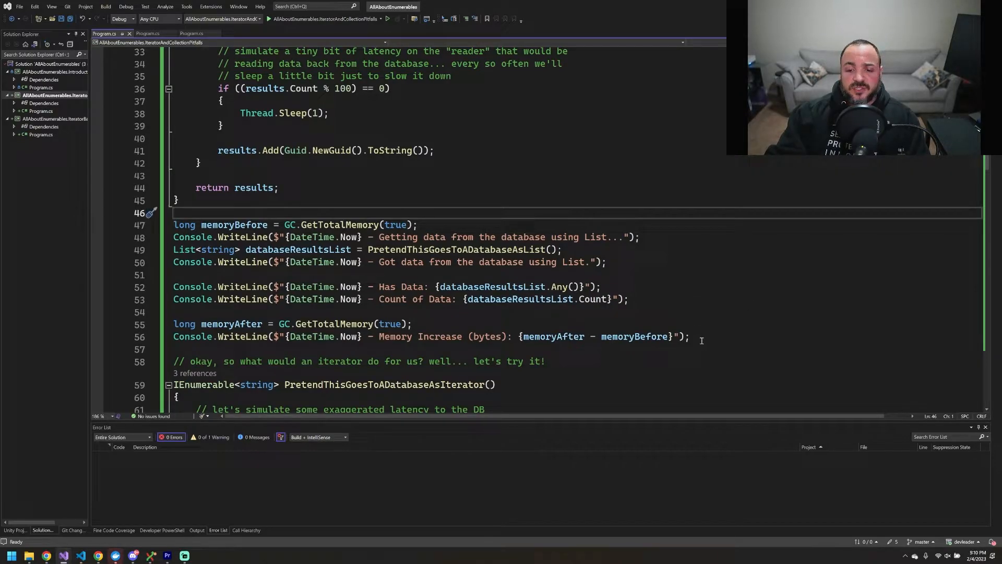
left_click_drag(199, 224, 690, 336)
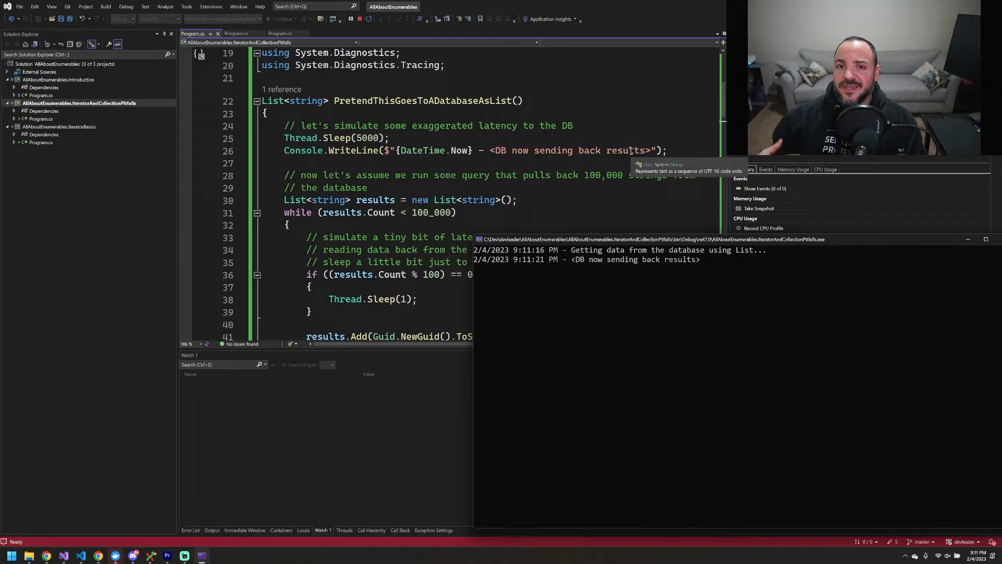
mouse_move(566, 244)
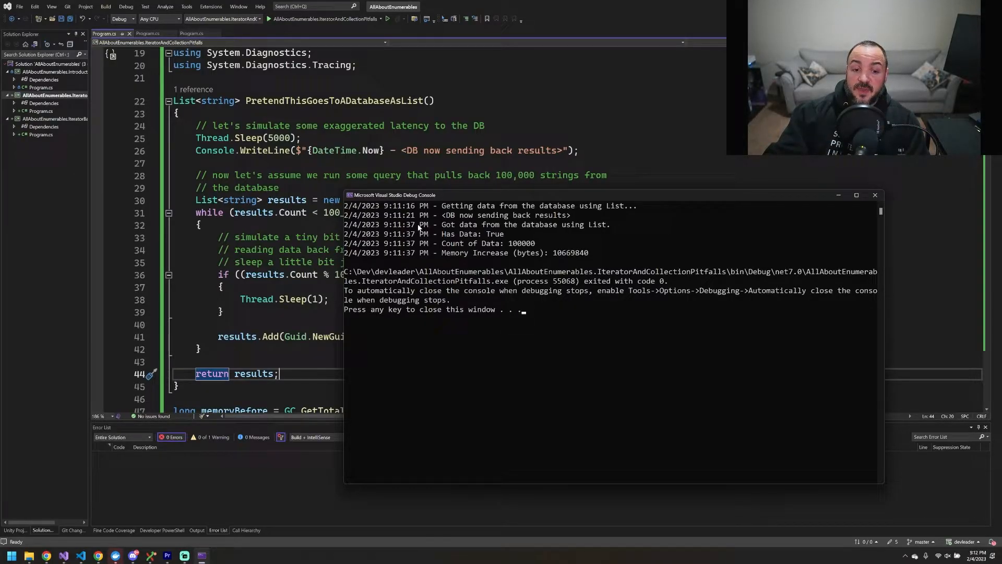
mouse_move(521, 228)
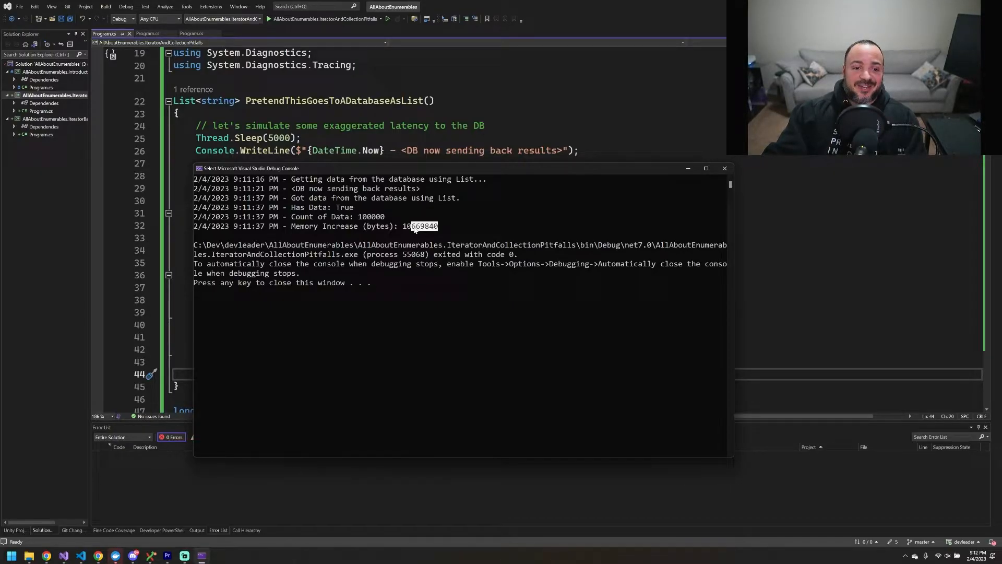
mouse_move(389, 211)
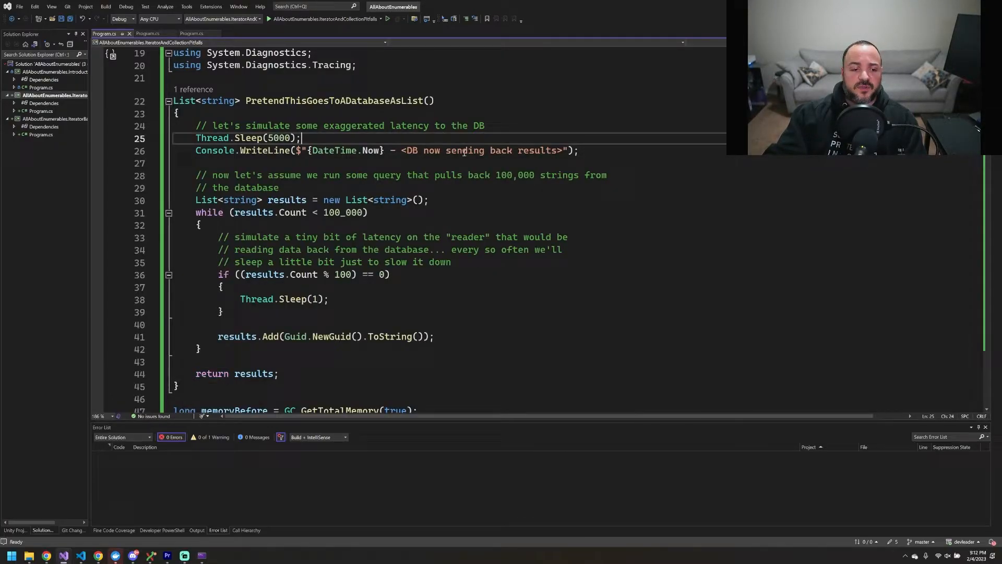
scroll("down", 3)
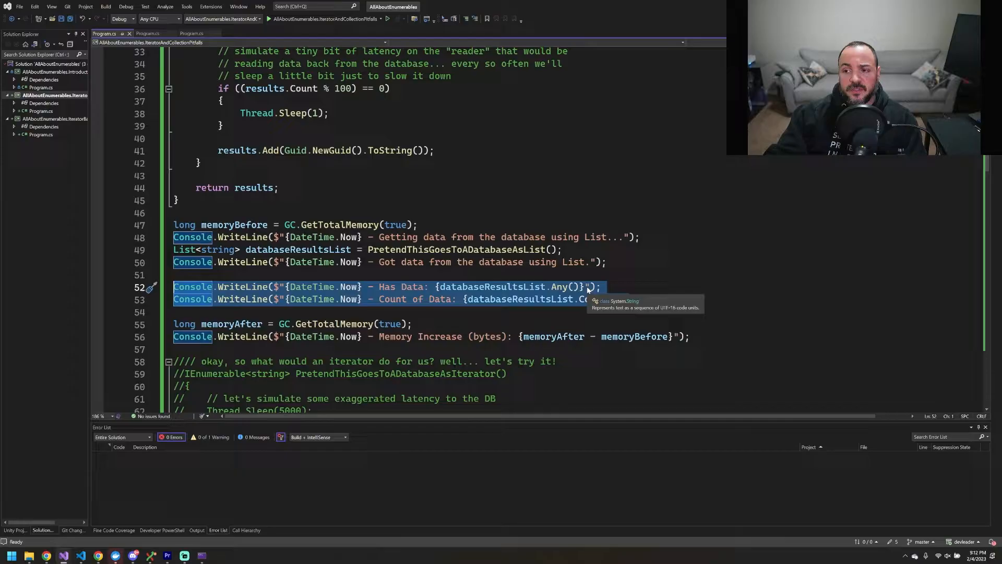
left_click(394, 19)
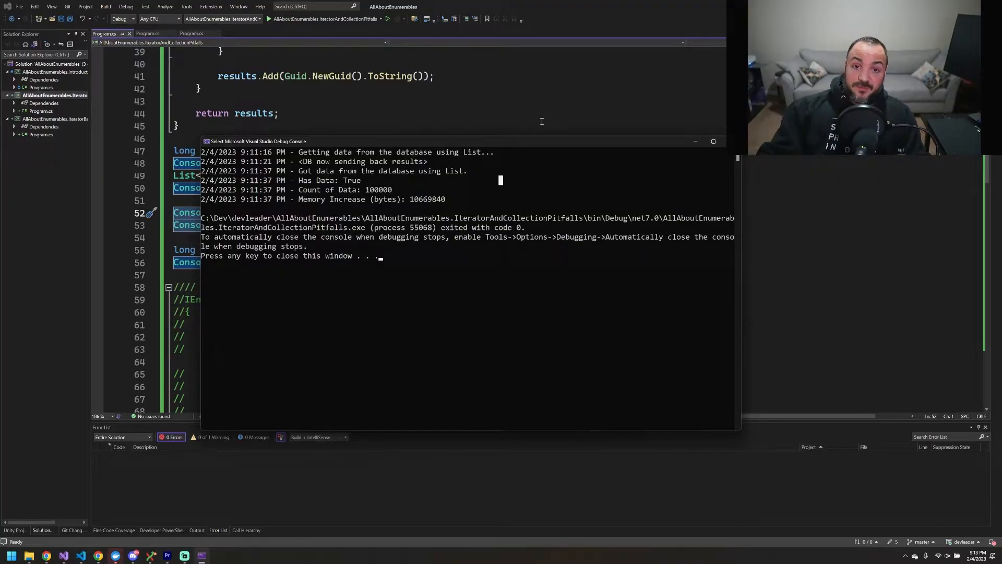
mouse_move(559, 146)
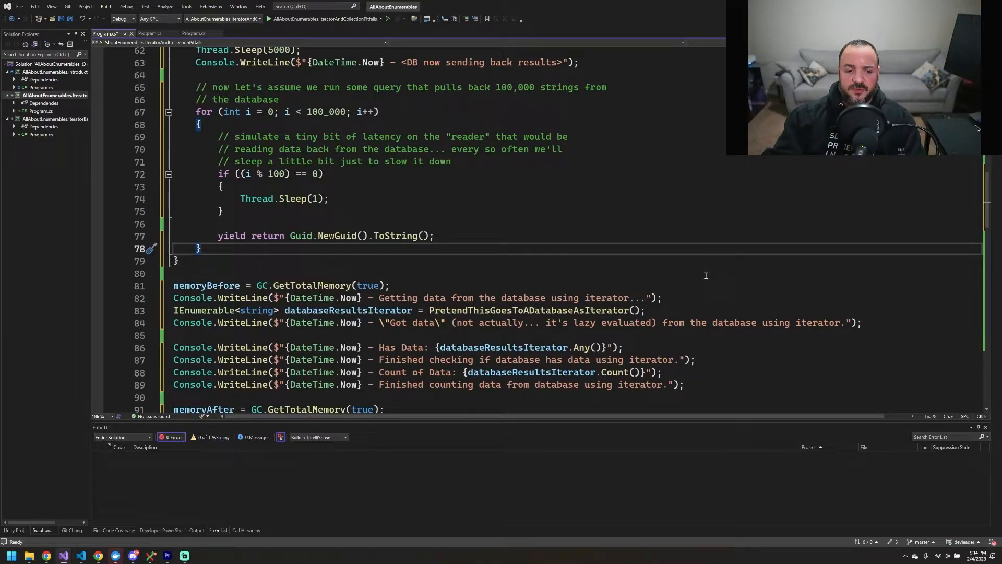
mouse_move(566, 260)
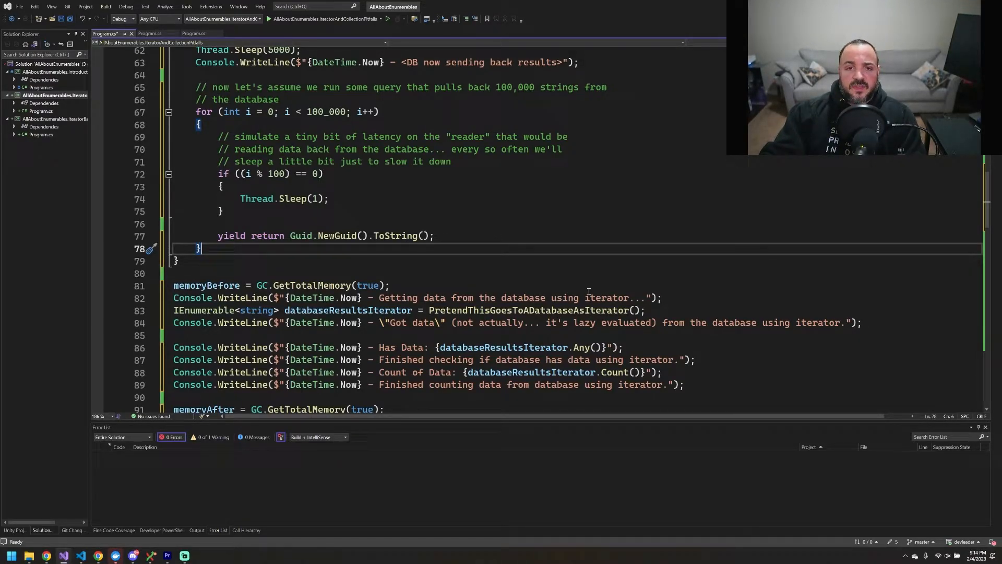
mouse_move(628, 257)
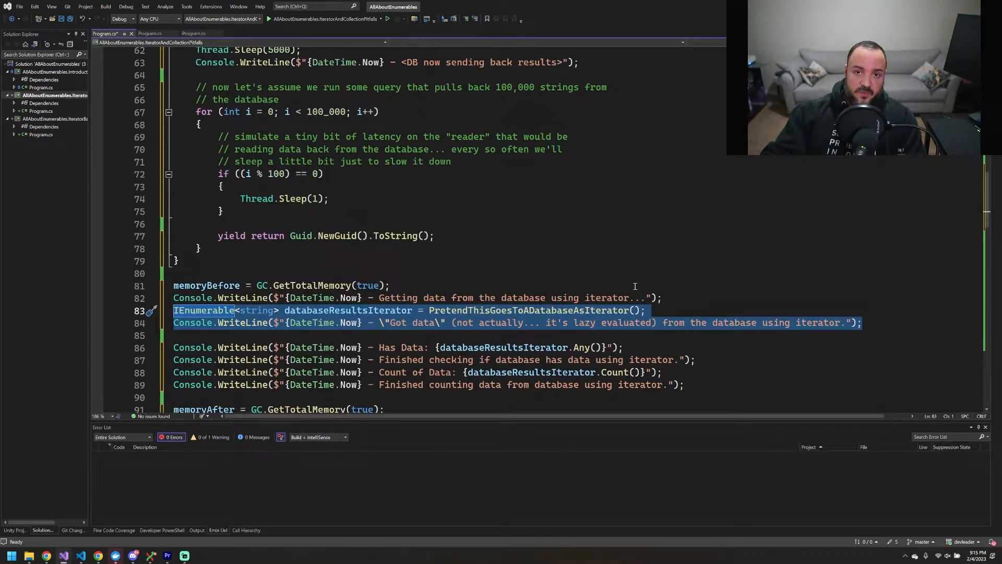
mouse_move(588, 247)
type("var ")
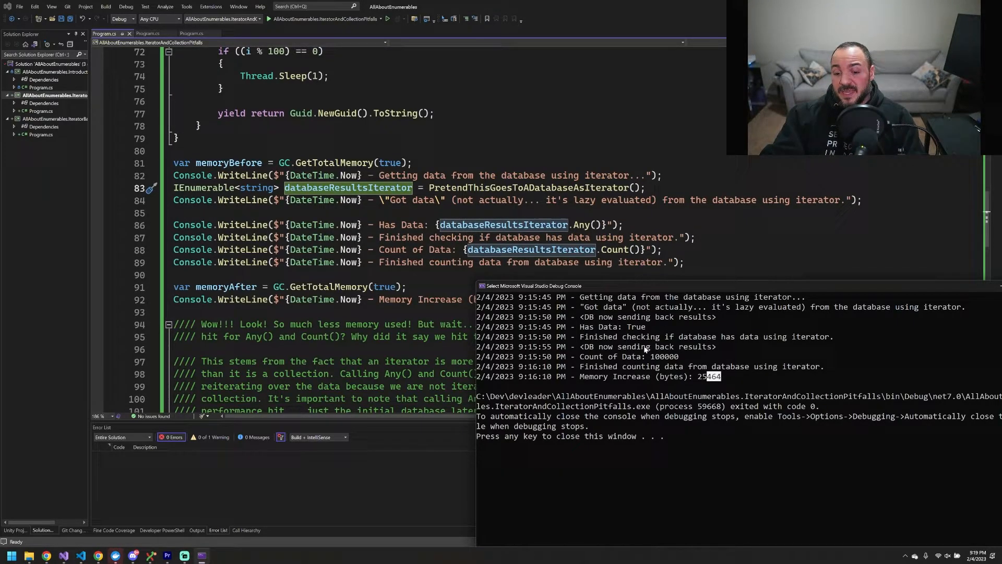
mouse_move(614, 318)
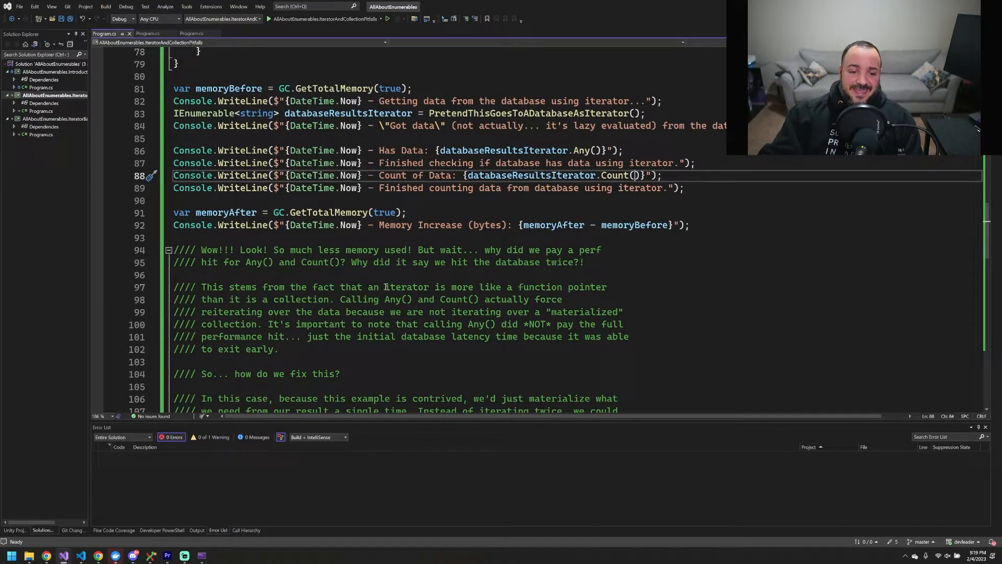
left_click_drag(384, 286, 606, 286)
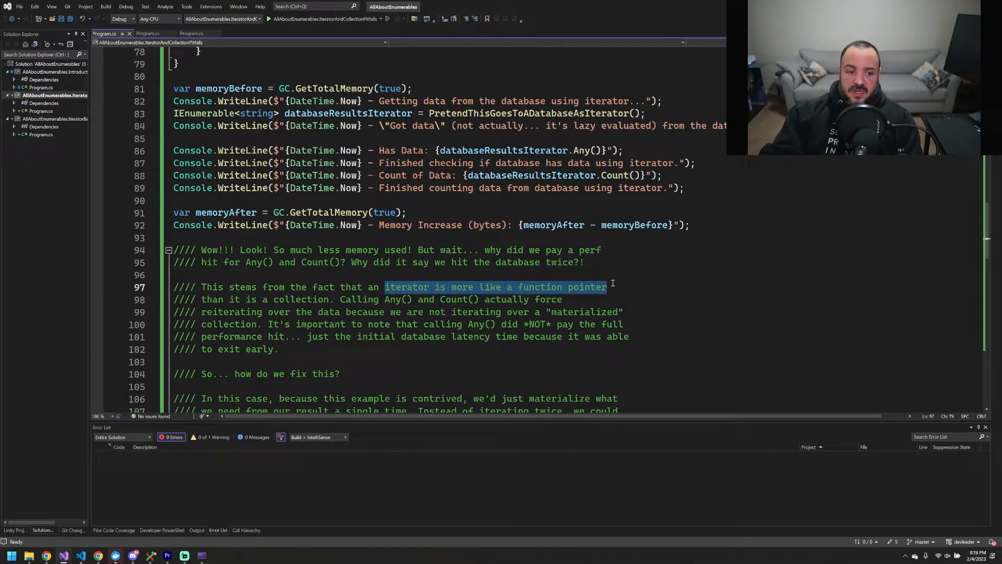
mouse_move(669, 322)
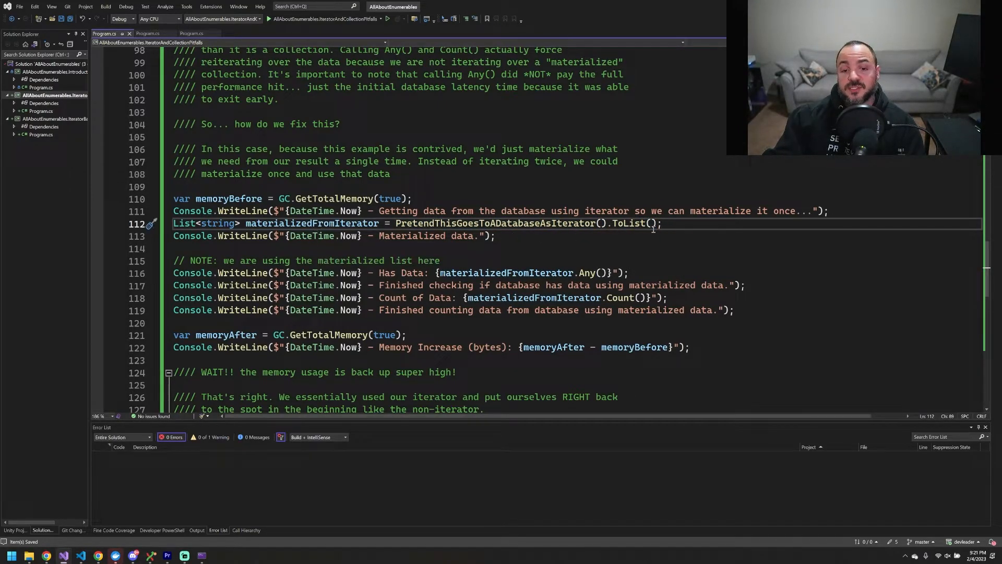
mouse_move(533, 297)
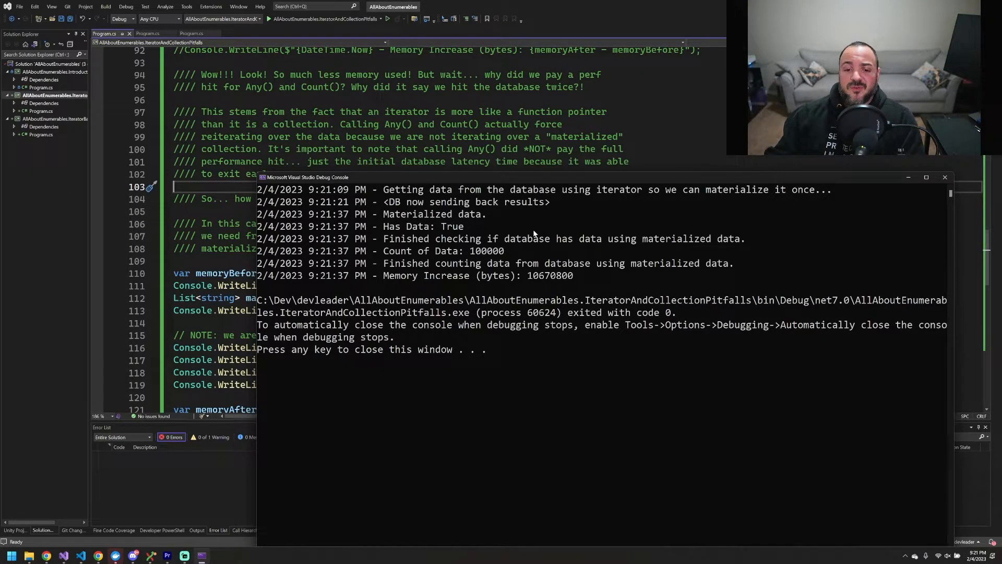
- Highlight the ToList run's 10670800-byte memory increase, then dismiss the console output
double_click(561, 276)
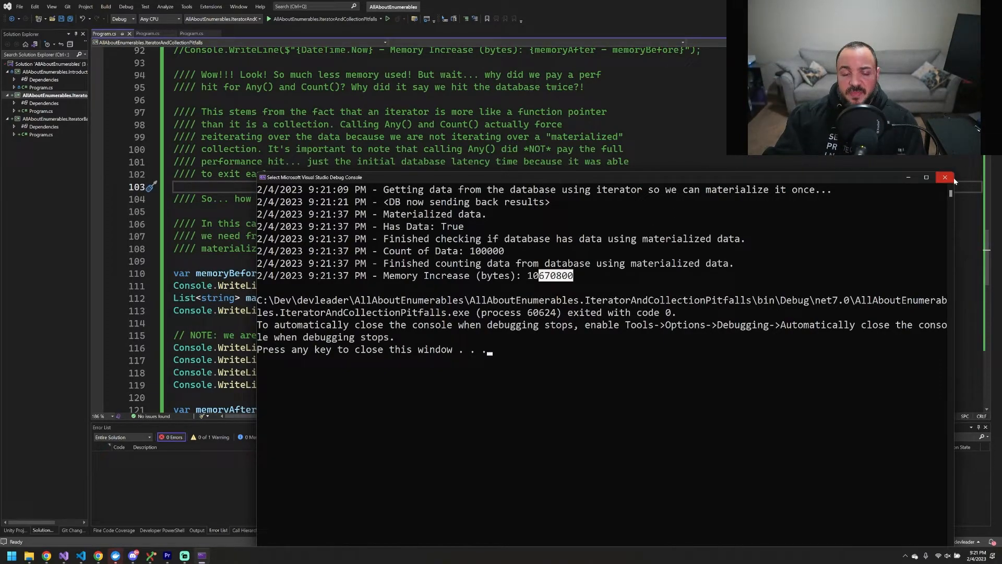
mouse_move(767, 184)
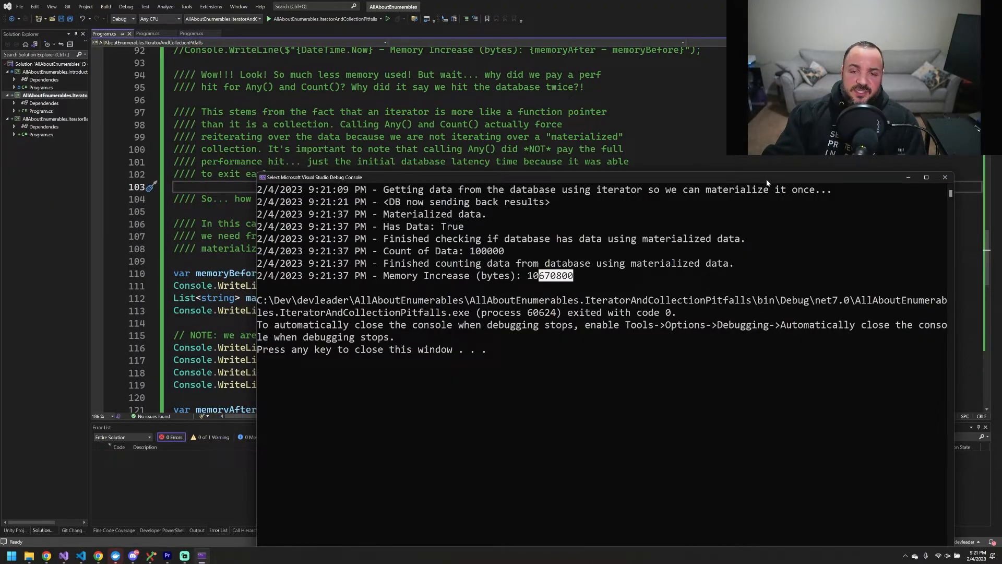
mouse_move(945, 177)
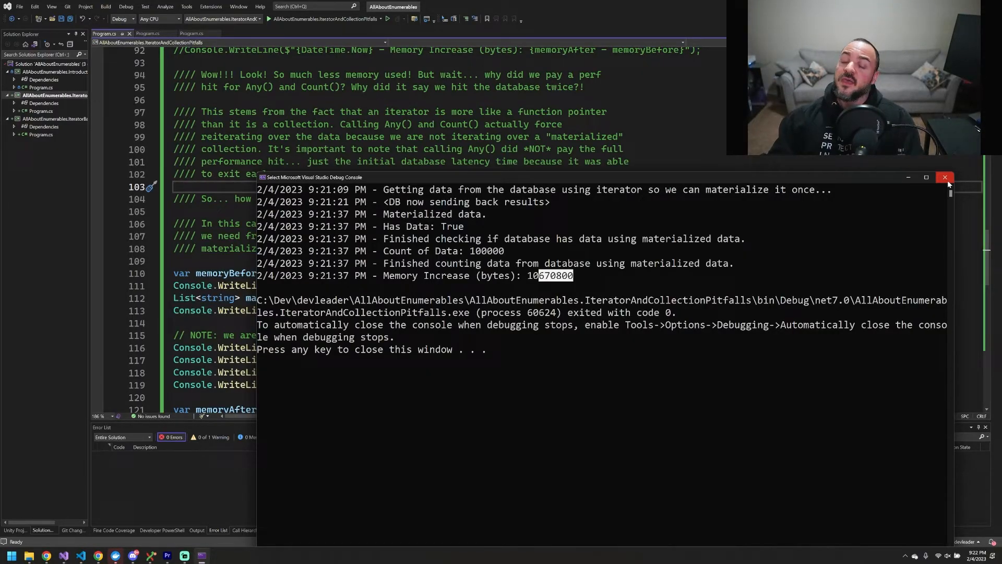
left_click(944, 177)
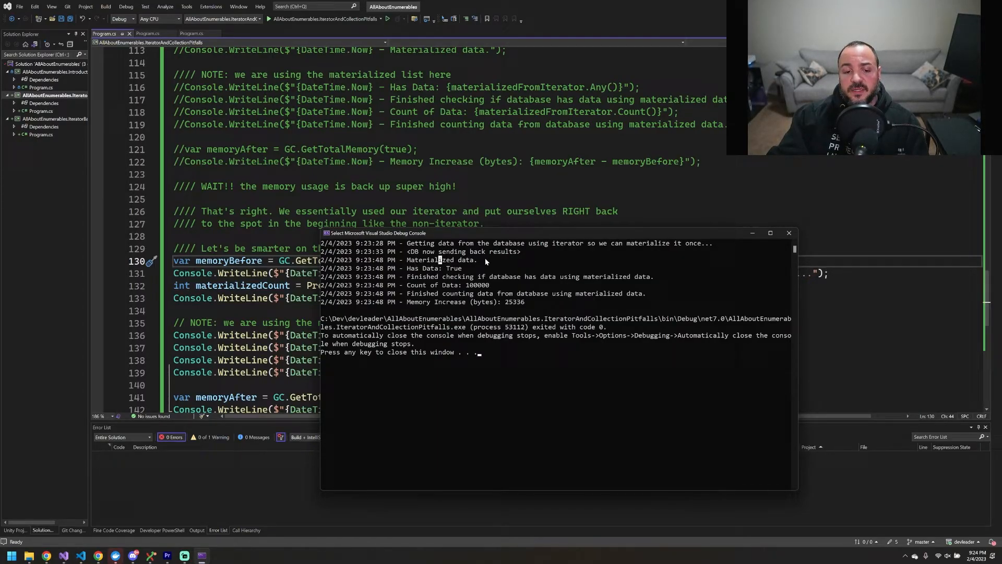
mouse_move(406, 270)
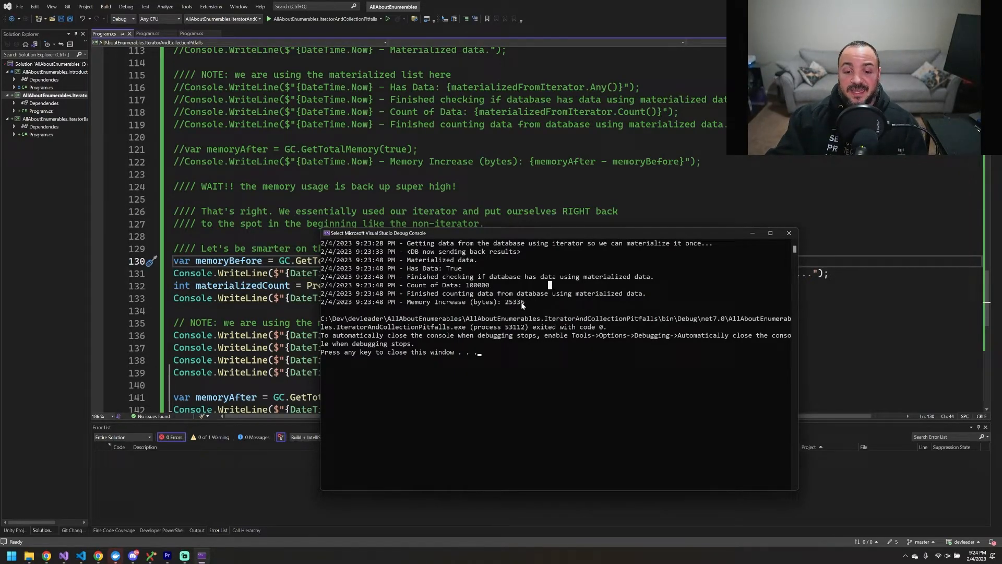
- Highlight the single-pass run's memory increase of only 25336 bytes in the console output
double_click(518, 302)
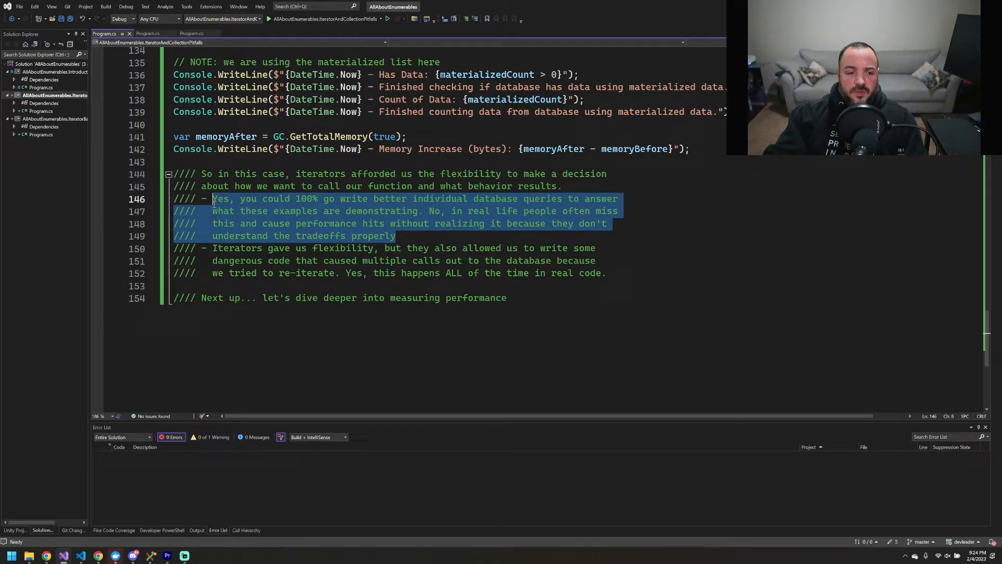
left_click(396, 235)
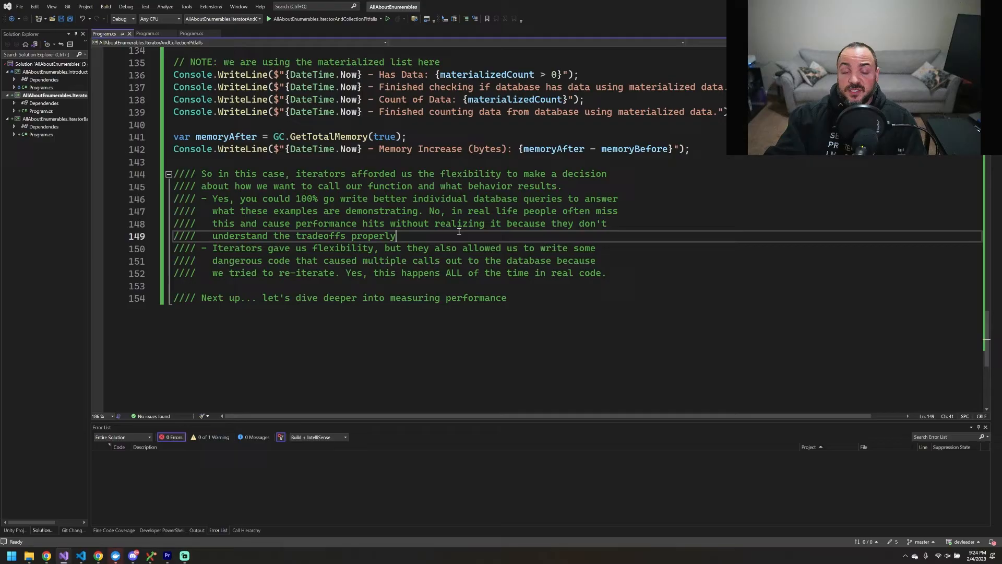